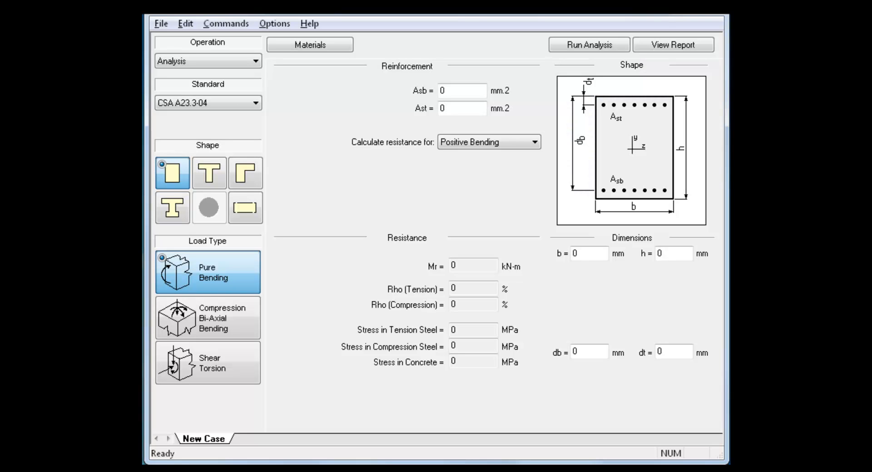
{"action": "mouse_move", "coordinate": [173, 173]}
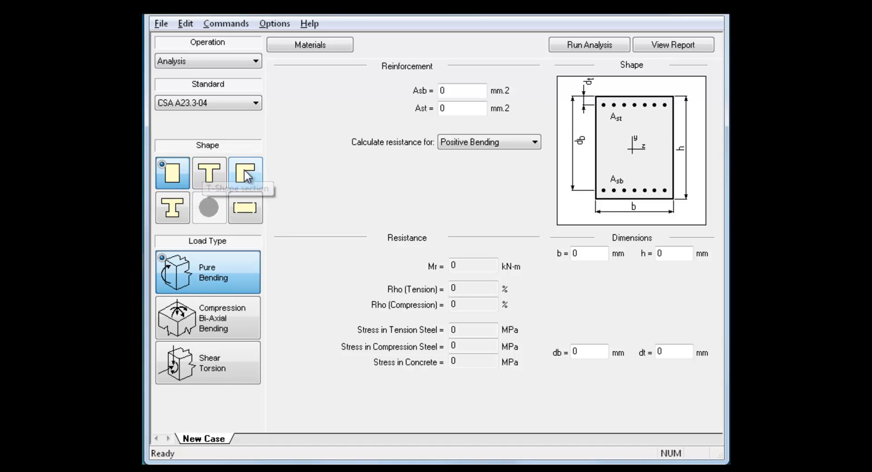
Preview the I-shaped and wide slab sections, then return to the rectangular section
{"action": "left_click", "coordinate": [173, 208]}
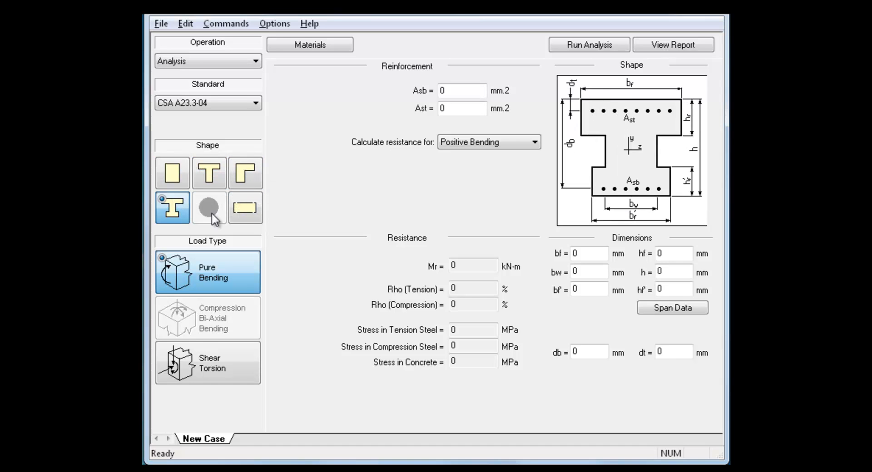
{"action": "left_click", "coordinate": [244, 207]}
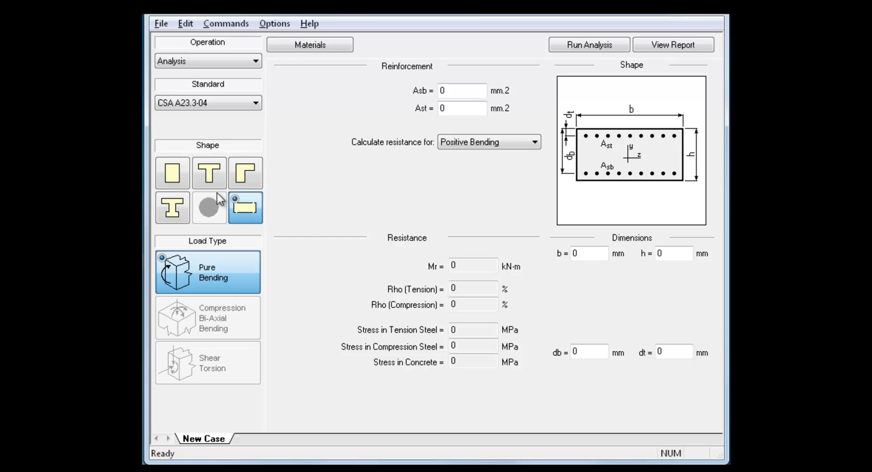
{"action": "left_click", "coordinate": [172, 173]}
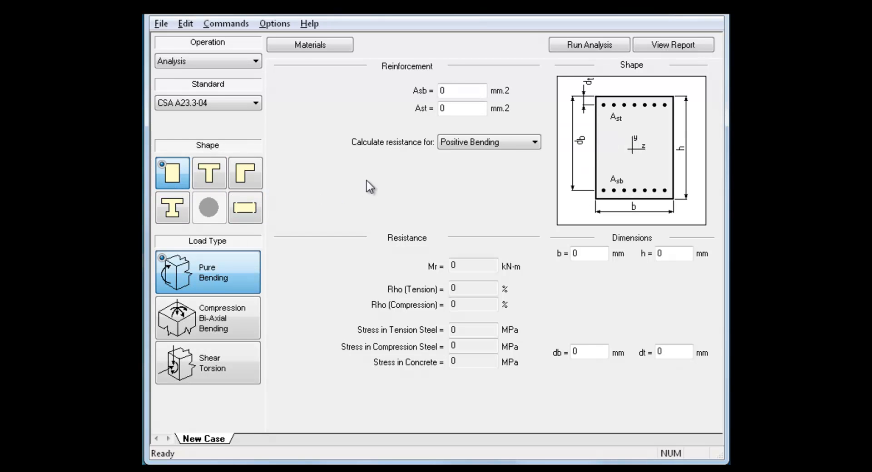
{"action": "mouse_move", "coordinate": [470, 78]}
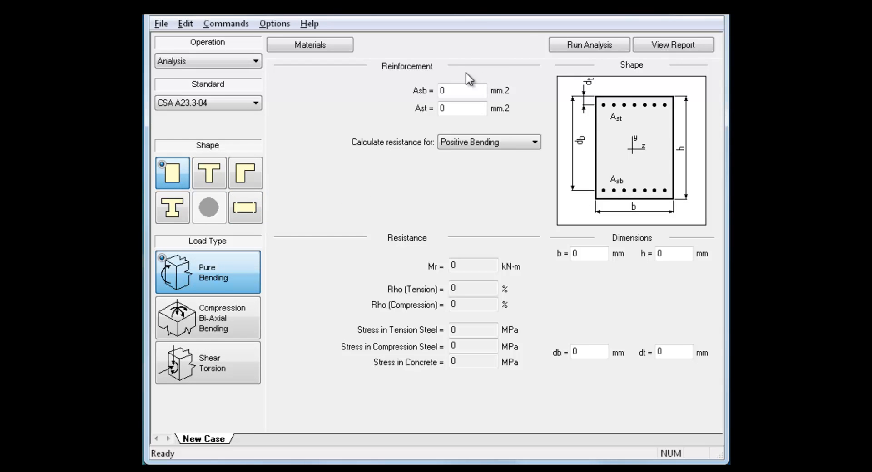
Select the Asb and Ast steel area fields and reveal the bending-direction options
{"action": "left_click", "coordinate": [488, 142]}
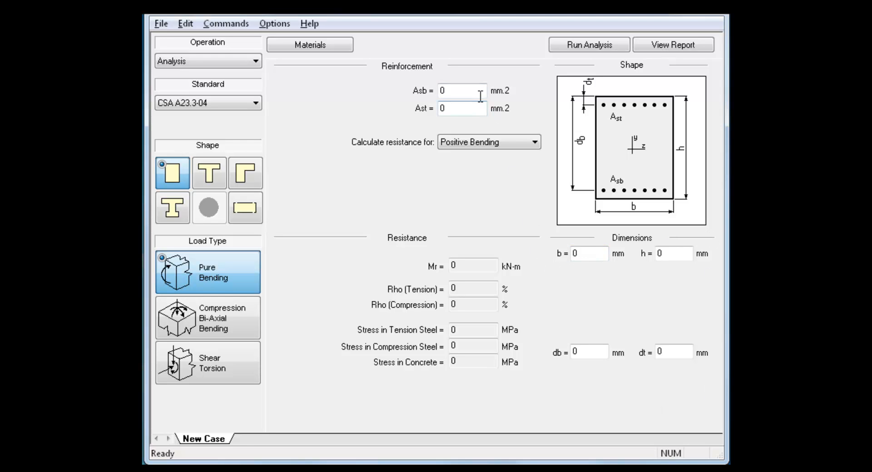
{"action": "left_click", "coordinate": [462, 91]}
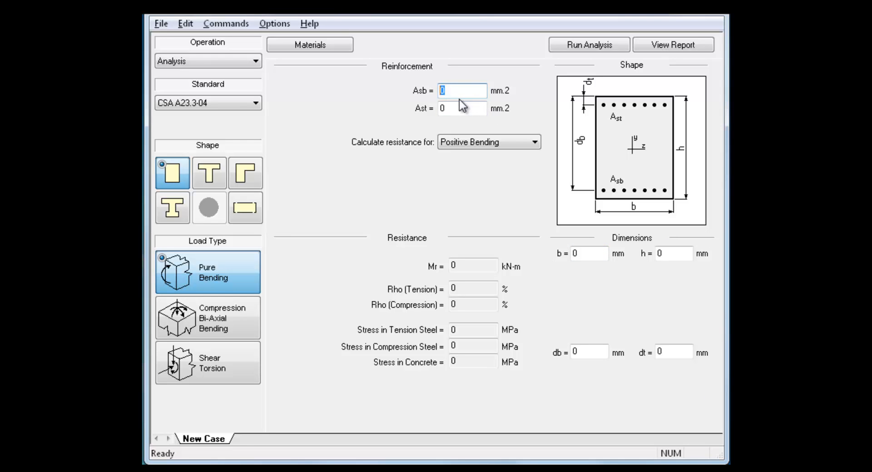
{"action": "left_click", "coordinate": [461, 109]}
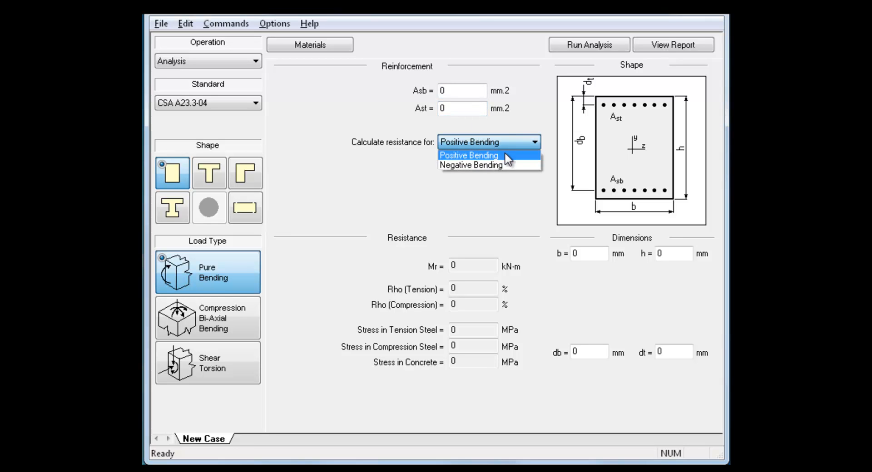
{"action": "mouse_move", "coordinate": [506, 165]}
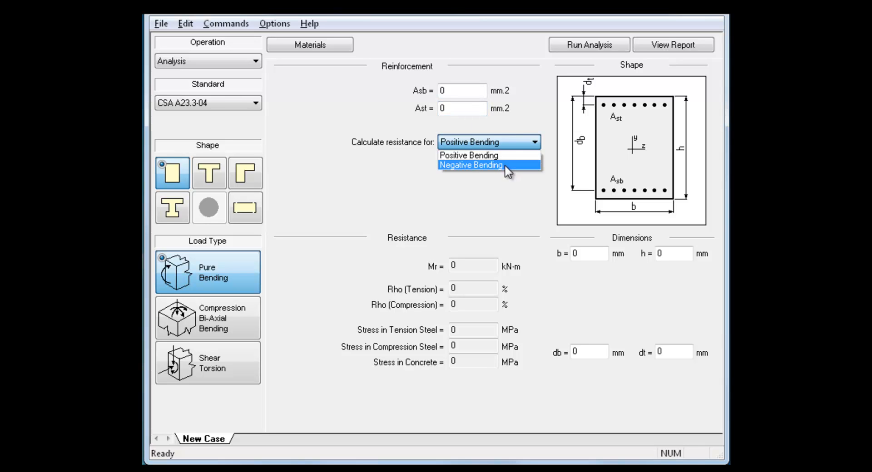
Keep Positive Bending, check the b, h and db fields, then switch to a T-section
{"action": "left_click", "coordinate": [469, 155]}
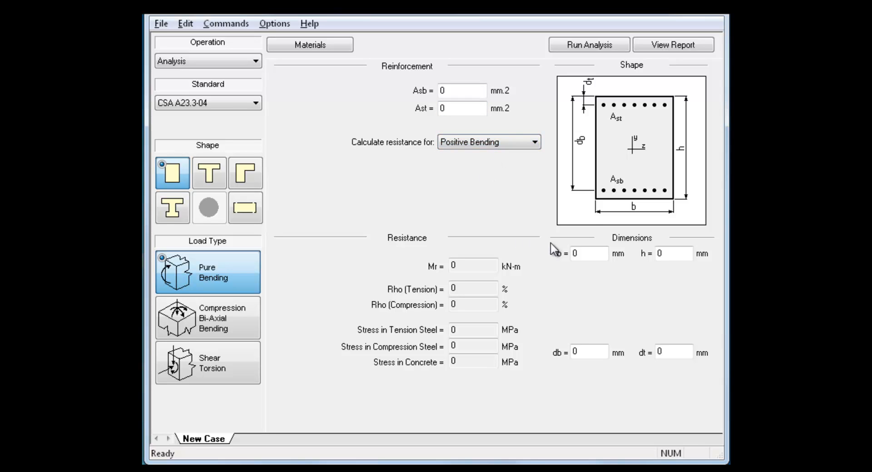
{"action": "left_click", "coordinate": [589, 253]}
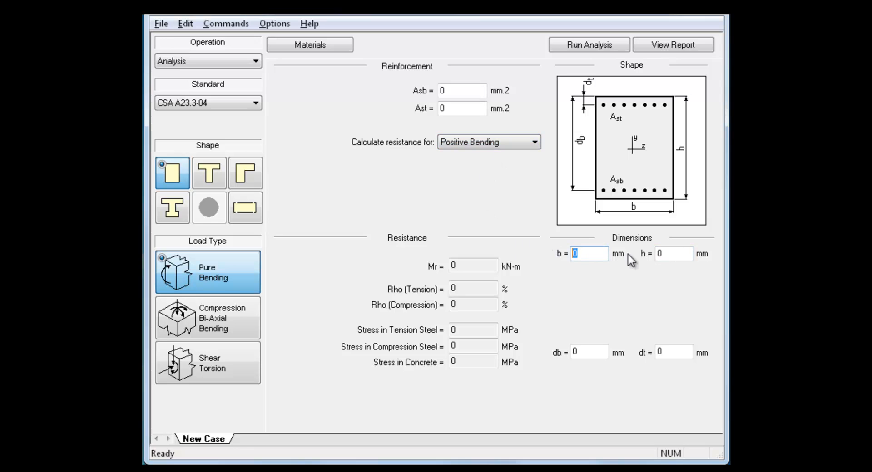
{"action": "left_click", "coordinate": [674, 254]}
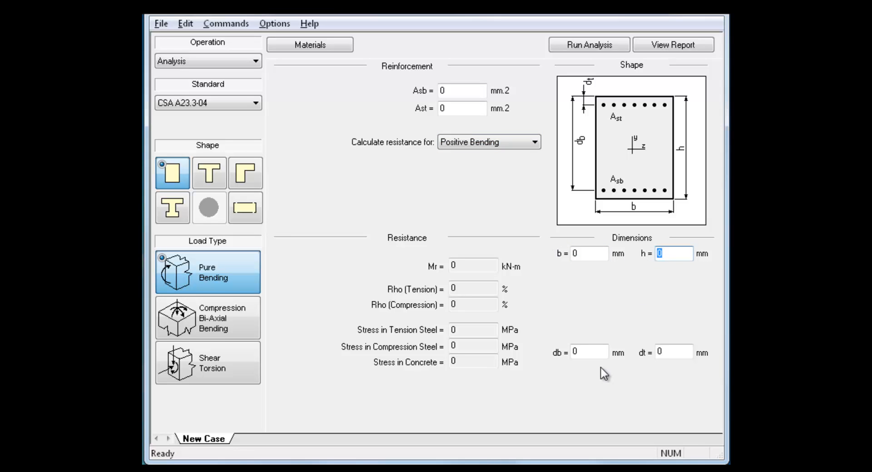
{"action": "left_click", "coordinate": [589, 352]}
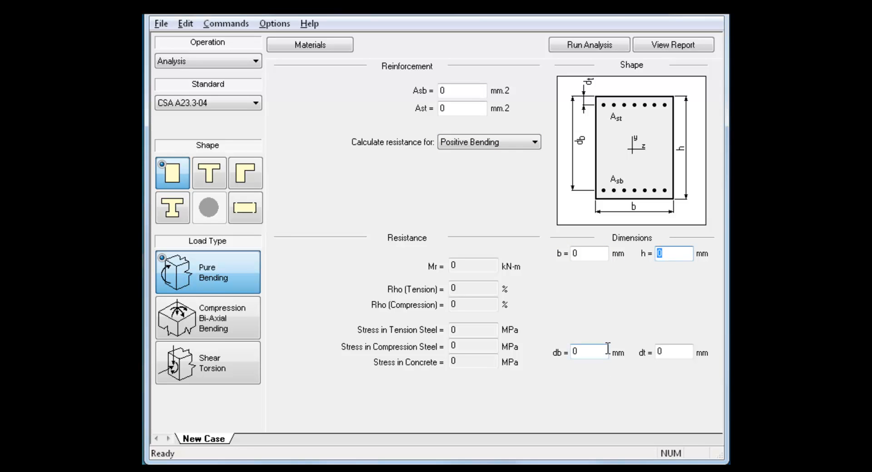
{"action": "left_click", "coordinate": [588, 352]}
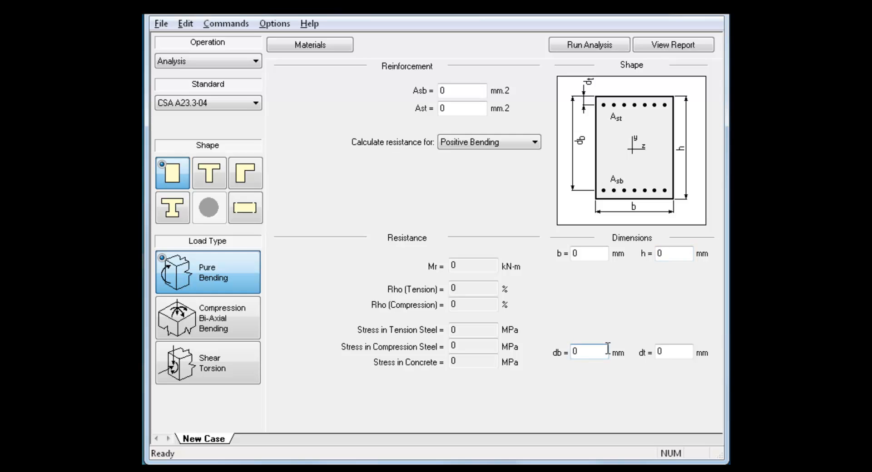
{"action": "left_click", "coordinate": [208, 173]}
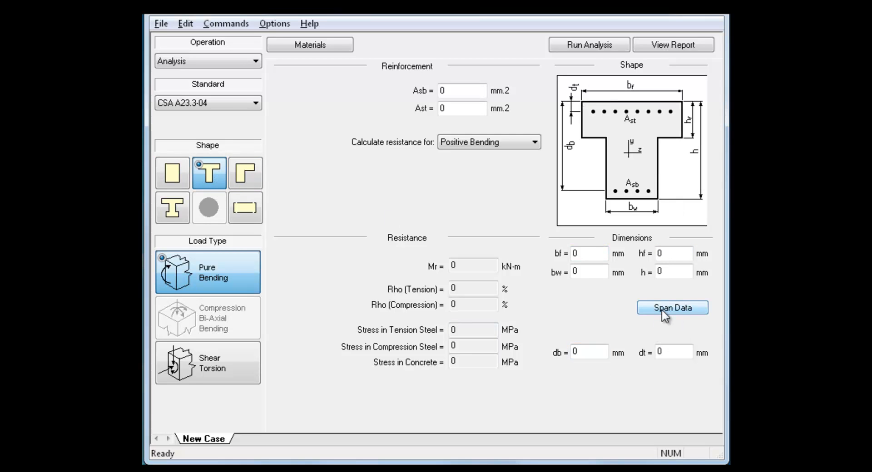
{"action": "left_click", "coordinate": [672, 308]}
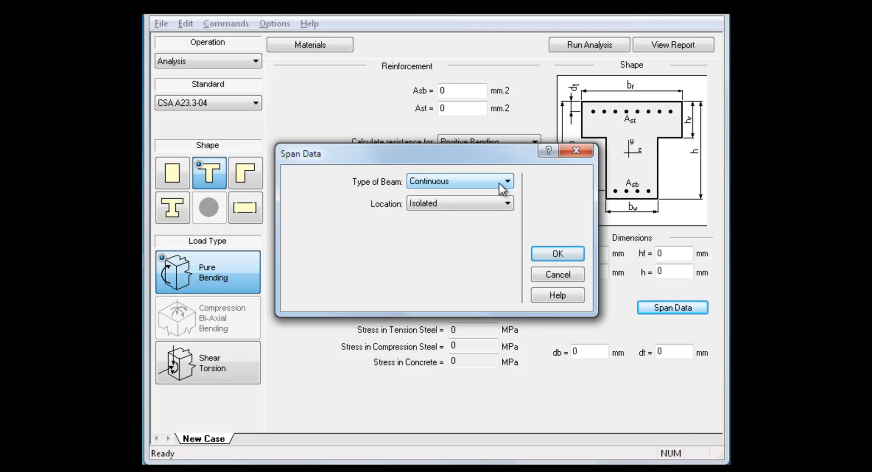
{"action": "left_click", "coordinate": [505, 181]}
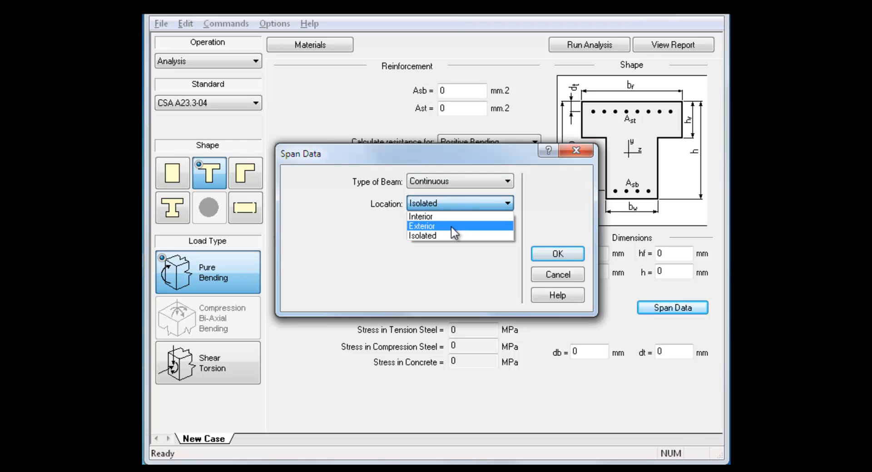
{"action": "mouse_move", "coordinate": [449, 228]}
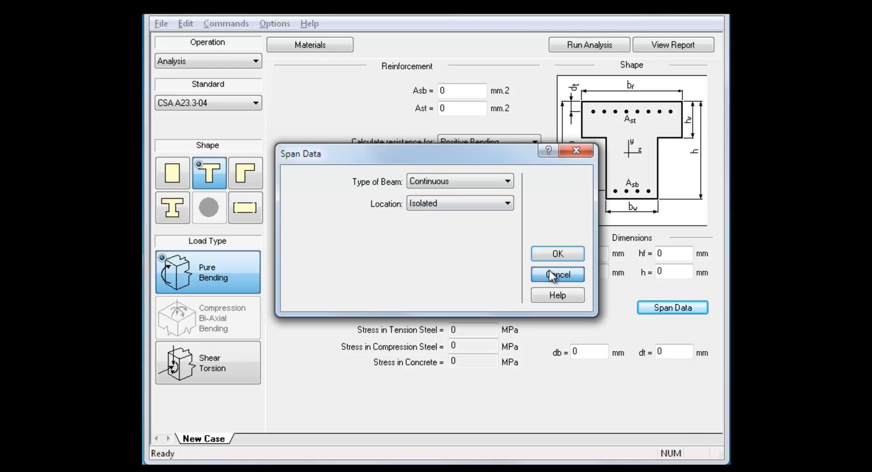
{"action": "left_click", "coordinate": [556, 274]}
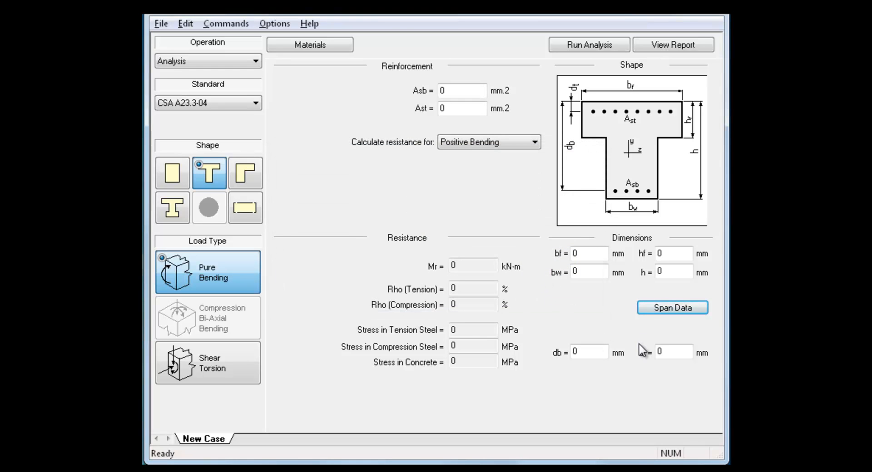
Set the analysis to compression with bi-axial bending on a circular section
{"action": "left_click", "coordinate": [173, 173]}
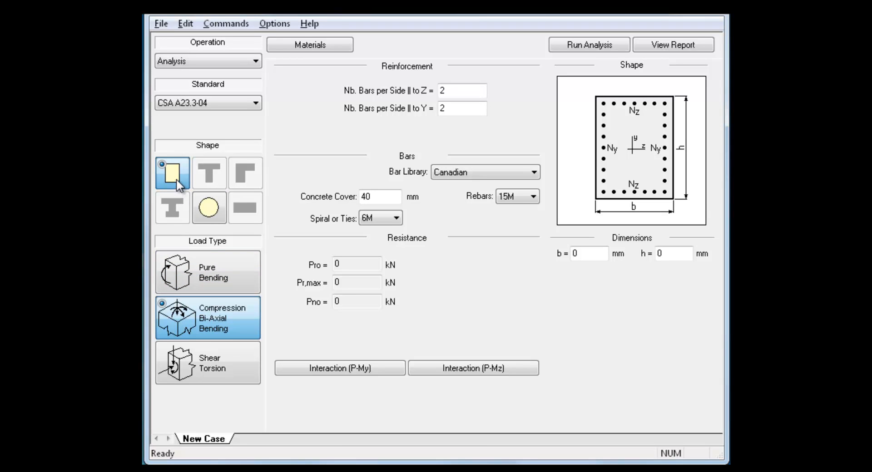
{"action": "left_click", "coordinate": [208, 207]}
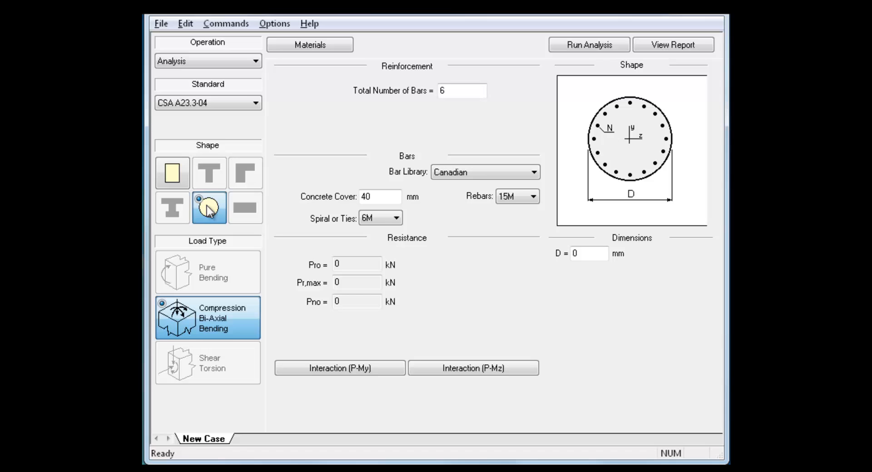
{"action": "mouse_move", "coordinate": [172, 173]}
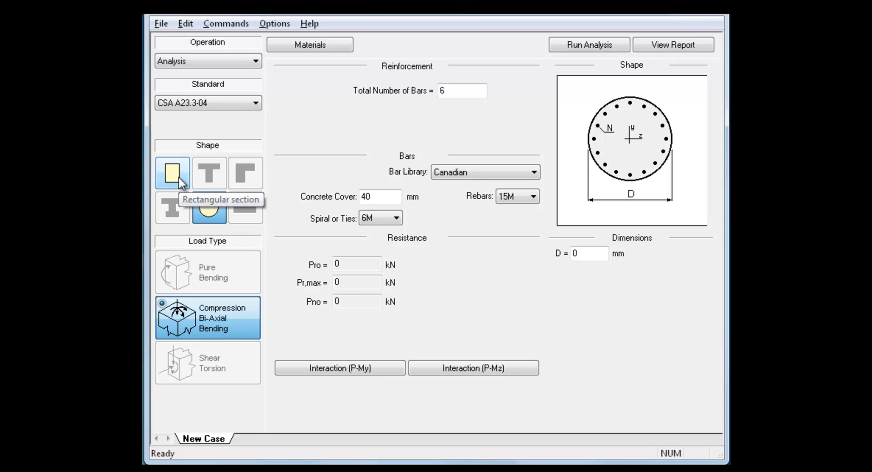
{"action": "left_click", "coordinate": [209, 208]}
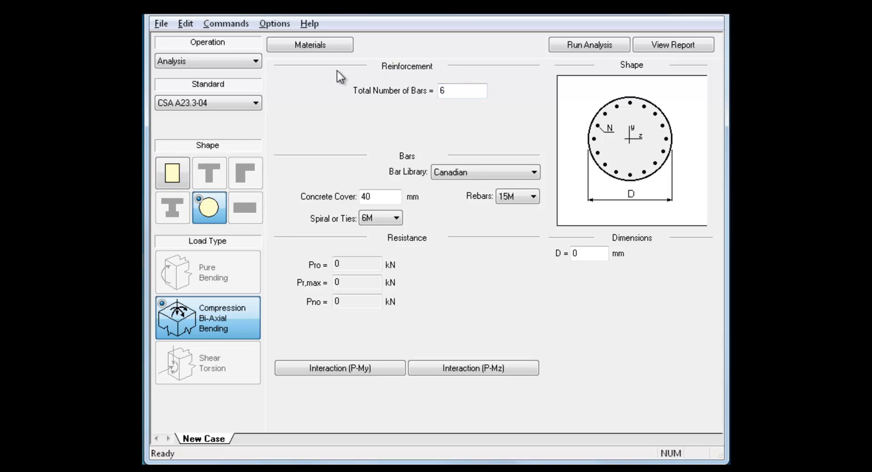
{"action": "mouse_move", "coordinate": [219, 150]}
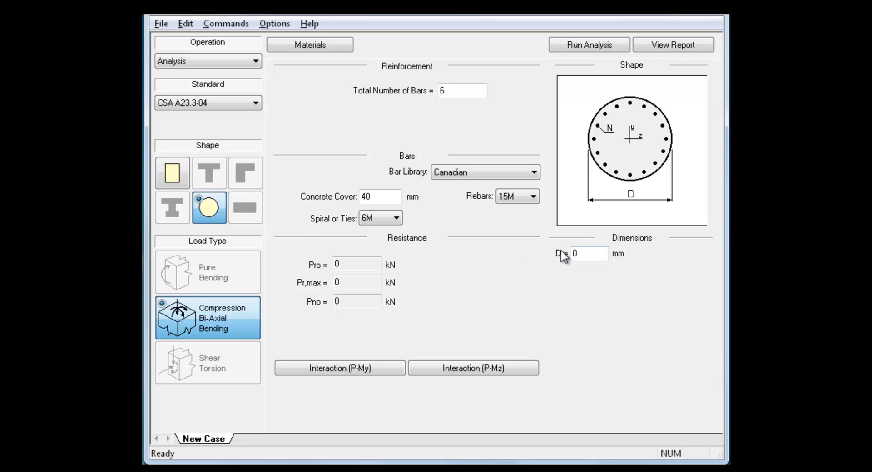
{"action": "mouse_move", "coordinate": [164, 203]}
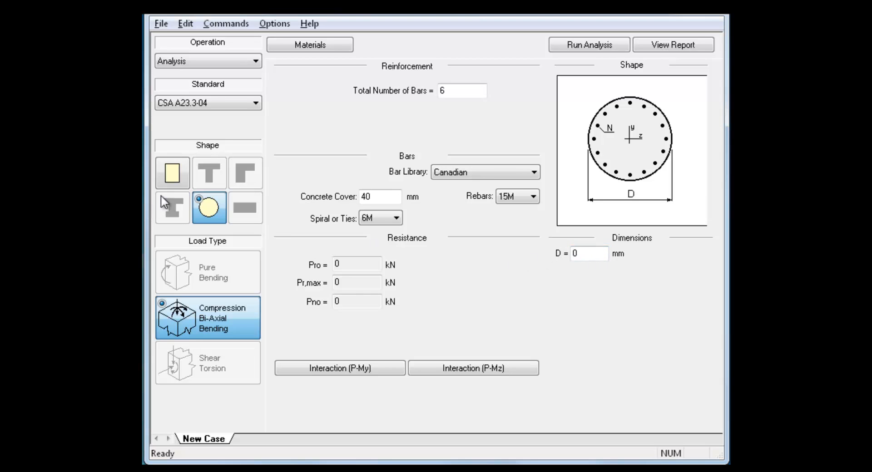
Check rectangular bar counts, return to the circular section, and request the P-Mz diagram
{"action": "left_click", "coordinate": [172, 172]}
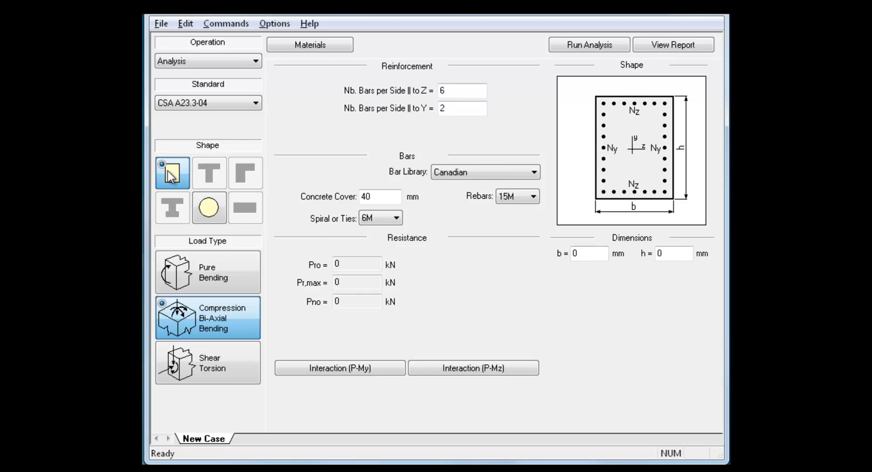
{"action": "left_click", "coordinate": [461, 91]}
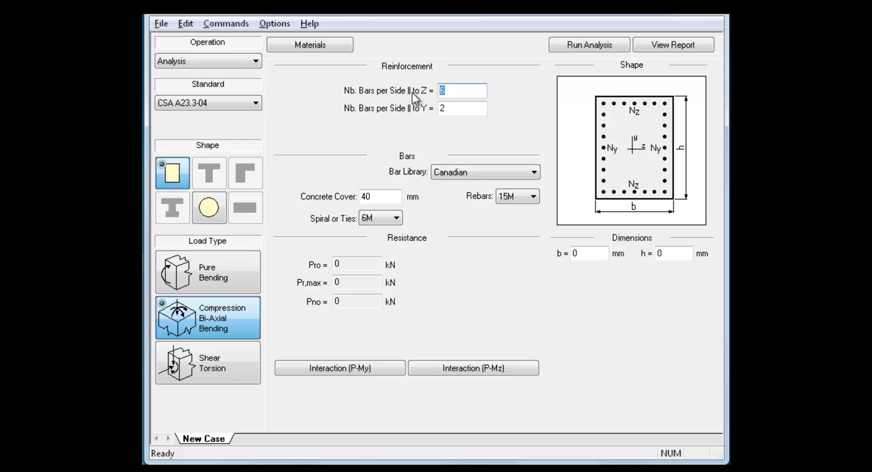
{"action": "left_click", "coordinate": [461, 108]}
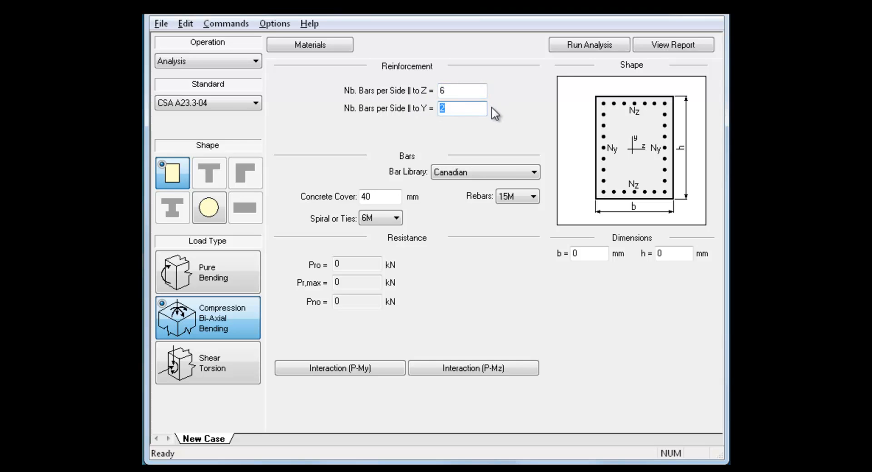
{"action": "left_click", "coordinate": [208, 207]}
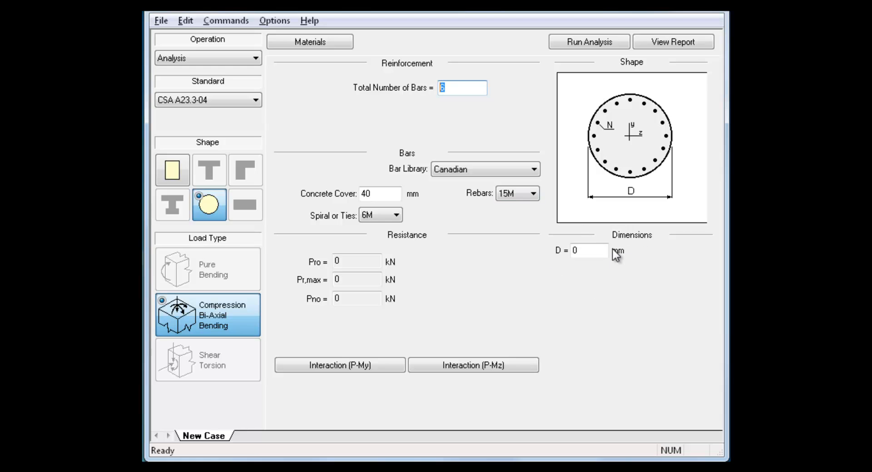
{"action": "mouse_move", "coordinate": [567, 394]}
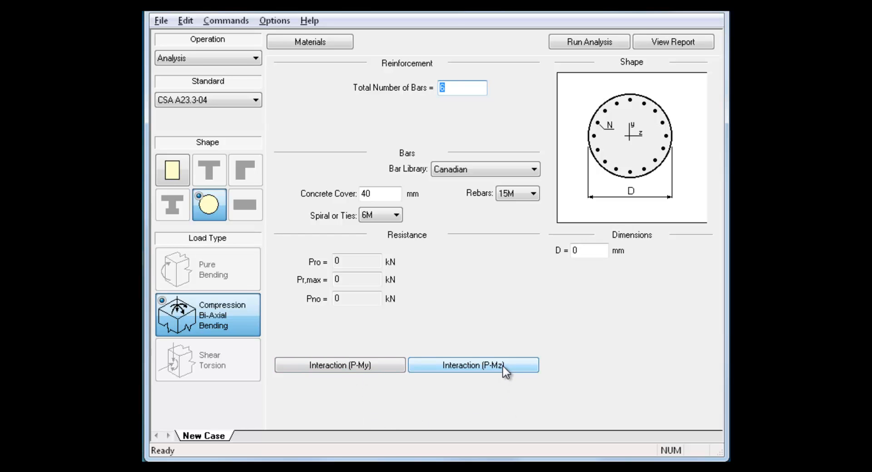
{"action": "left_click", "coordinate": [472, 365]}
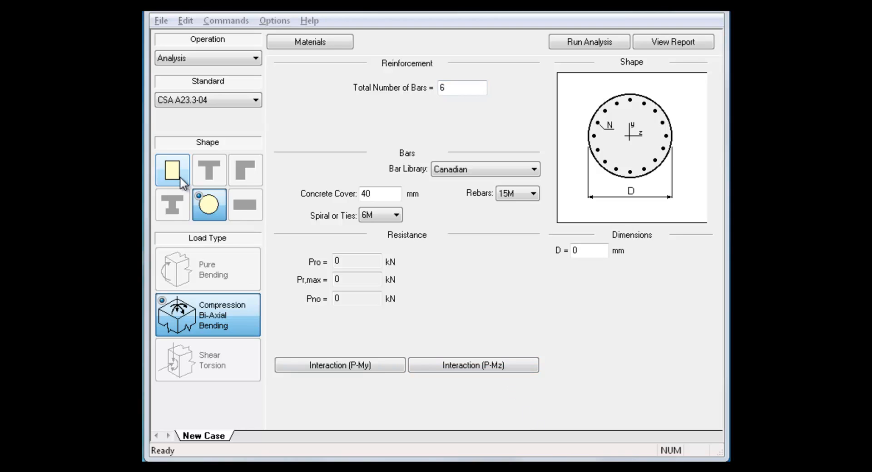
Move through the rectangular and L-shaped sections to an I-shaped section
{"action": "left_click", "coordinate": [207, 360]}
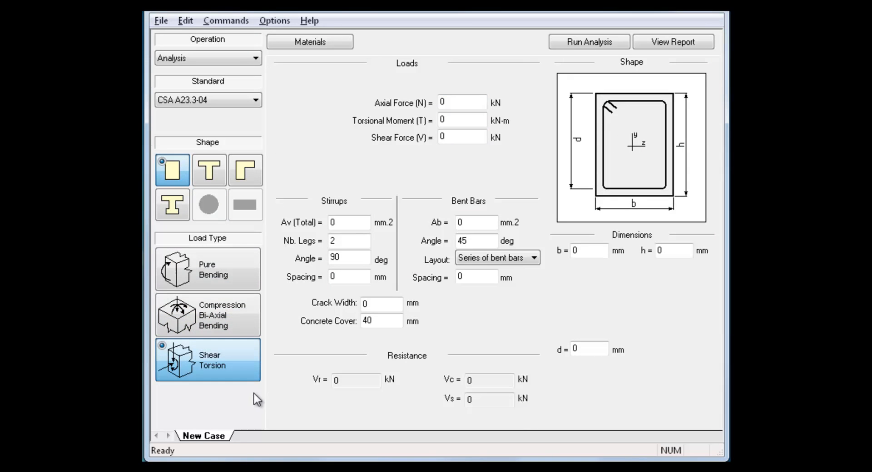
{"action": "mouse_move", "coordinate": [273, 383]}
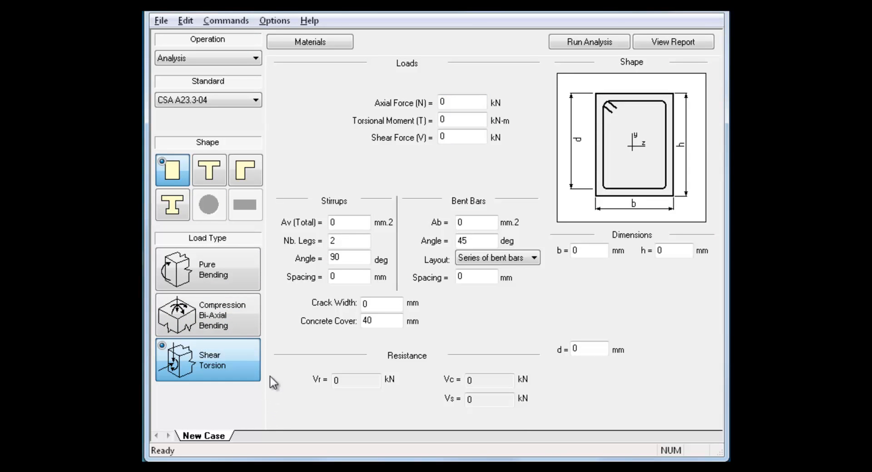
{"action": "mouse_move", "coordinate": [304, 204]}
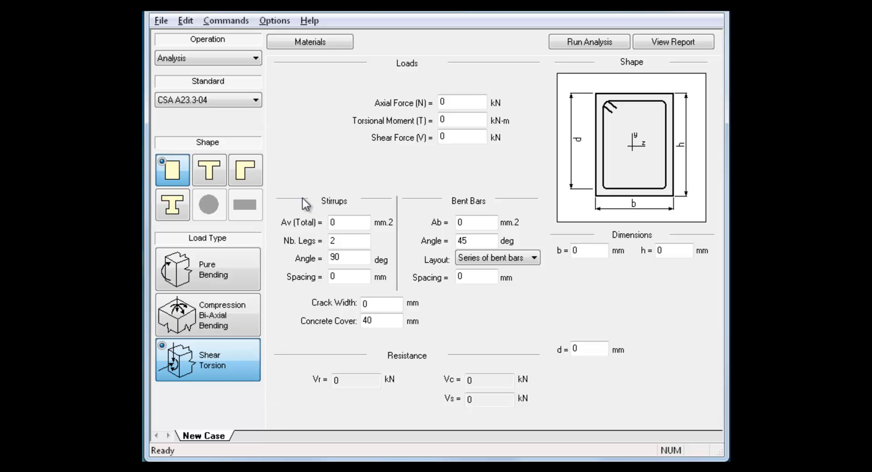
{"action": "mouse_move", "coordinate": [270, 204]}
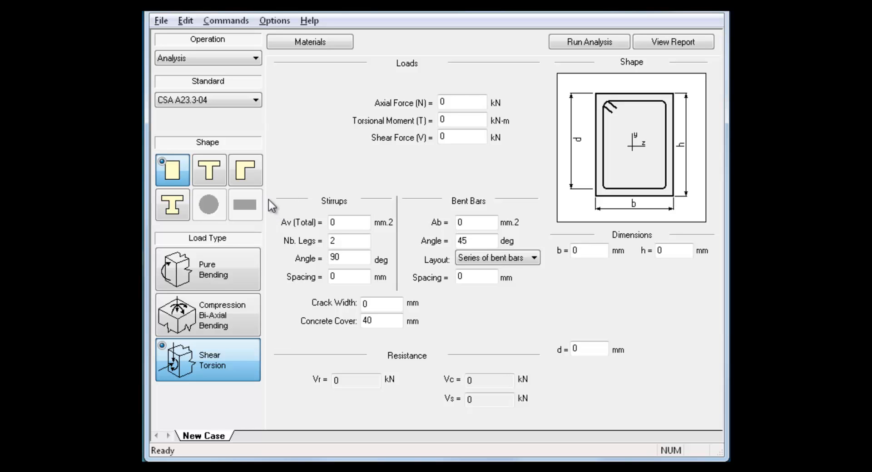
{"action": "mouse_move", "coordinate": [174, 177]}
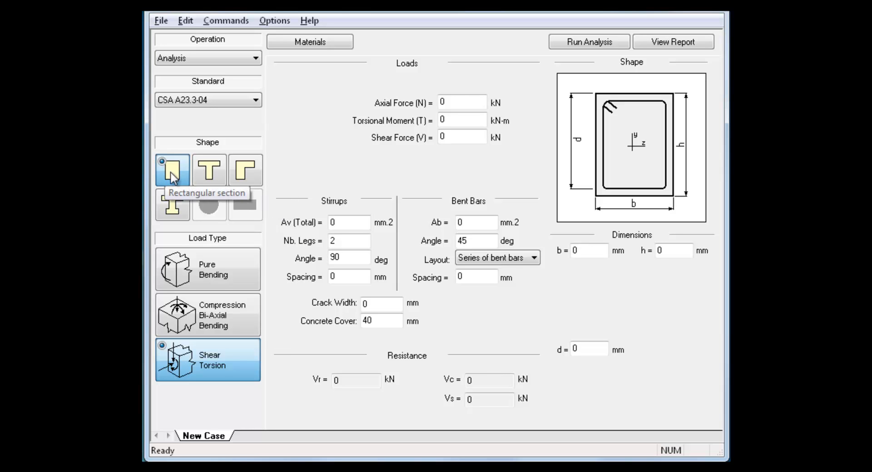
{"action": "left_click", "coordinate": [246, 170]}
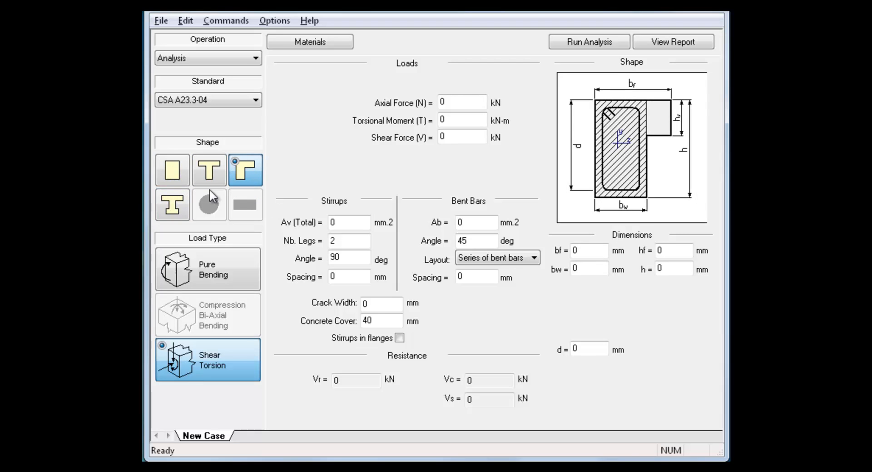
{"action": "left_click", "coordinate": [172, 205]}
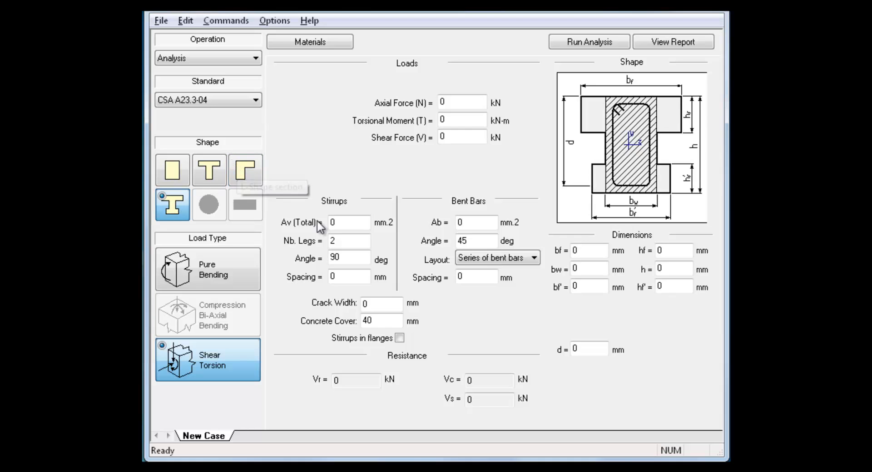
{"action": "mouse_move", "coordinate": [346, 174]}
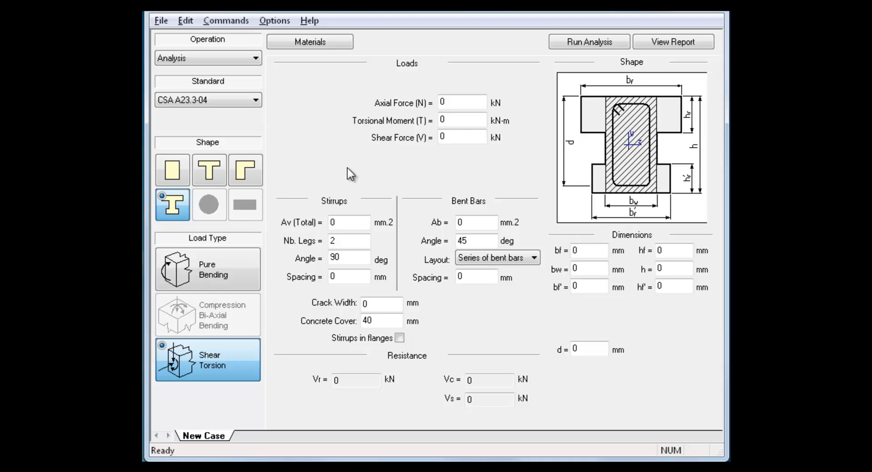
{"action": "mouse_move", "coordinate": [478, 183]}
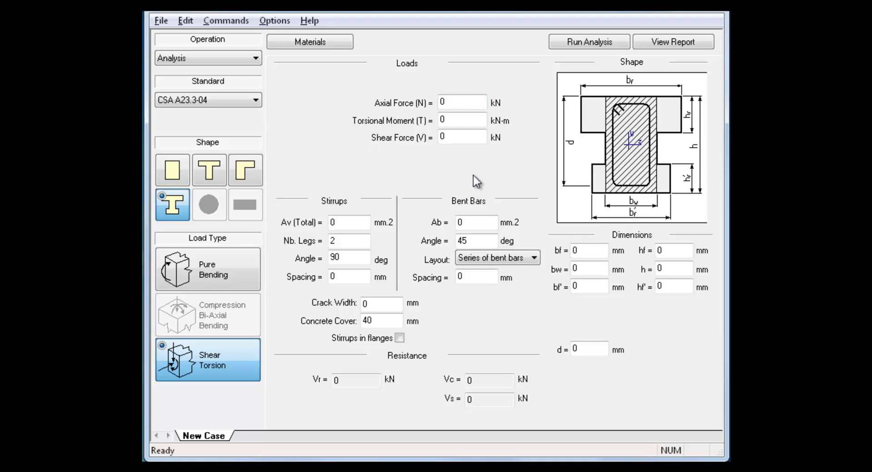
{"action": "mouse_move", "coordinate": [543, 192]}
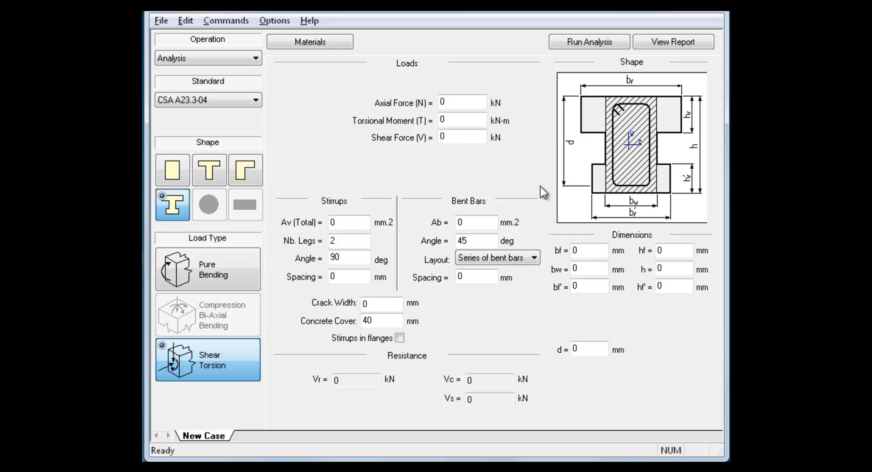
{"action": "mouse_move", "coordinate": [500, 310]}
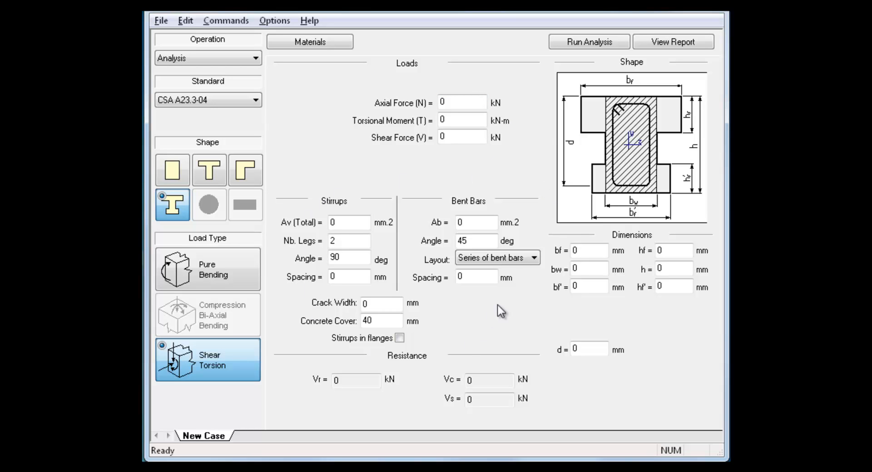
{"action": "mouse_move", "coordinate": [674, 350]}
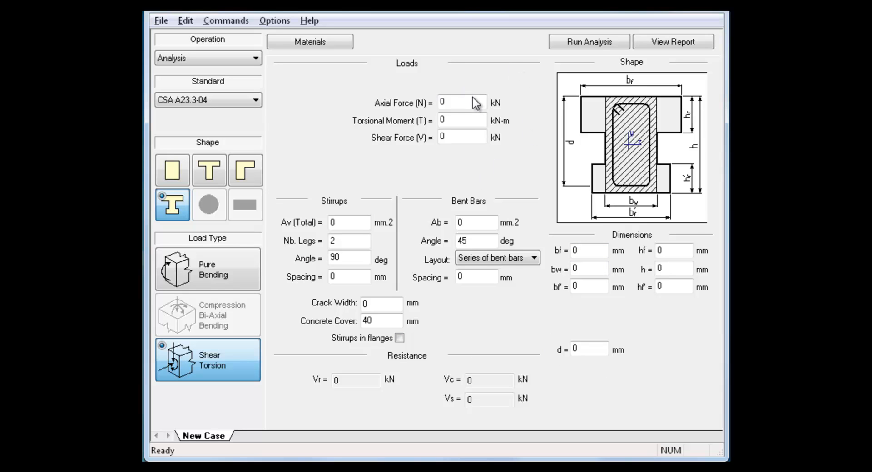
{"action": "left_click", "coordinate": [462, 137]}
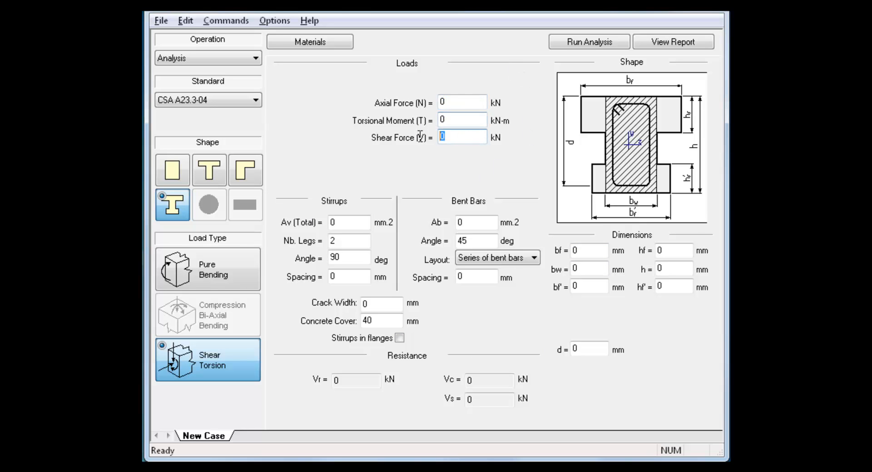
{"action": "mouse_move", "coordinate": [450, 174]}
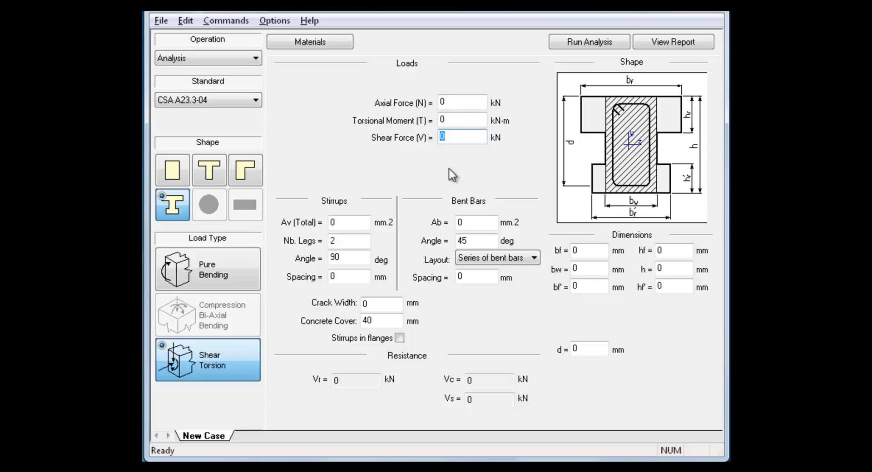
{"action": "mouse_move", "coordinate": [456, 196]}
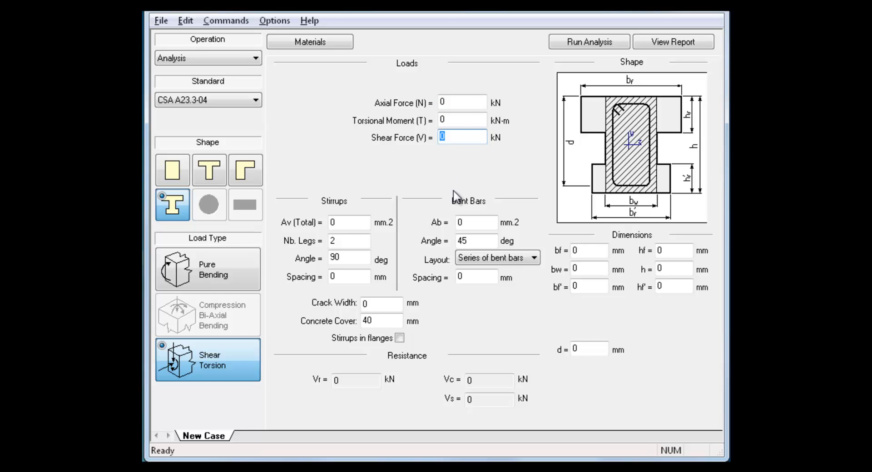
{"action": "mouse_move", "coordinate": [376, 207]}
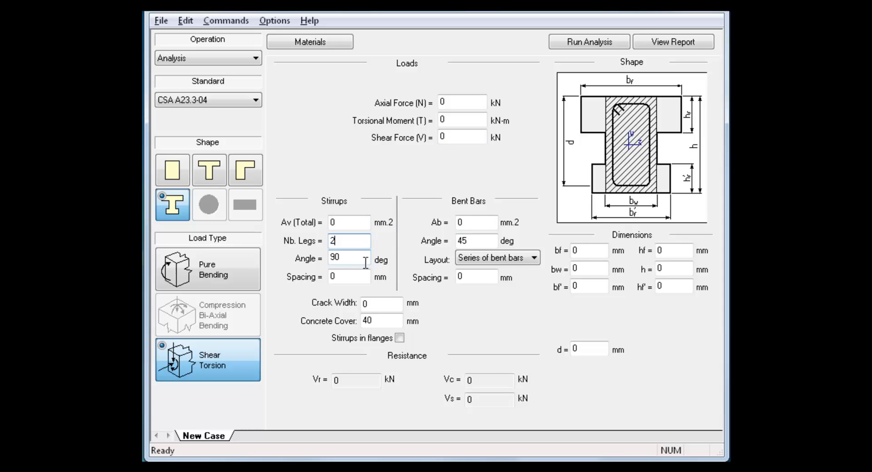
{"action": "left_click", "coordinate": [349, 277]}
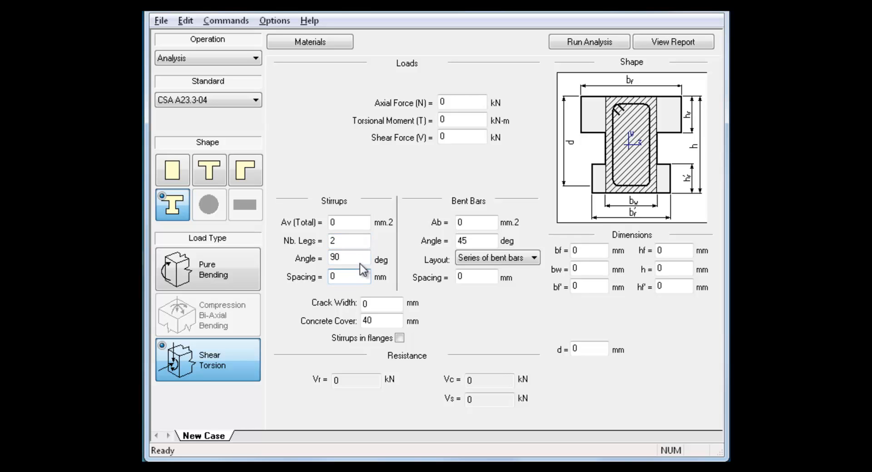
{"action": "left_click", "coordinate": [475, 222]}
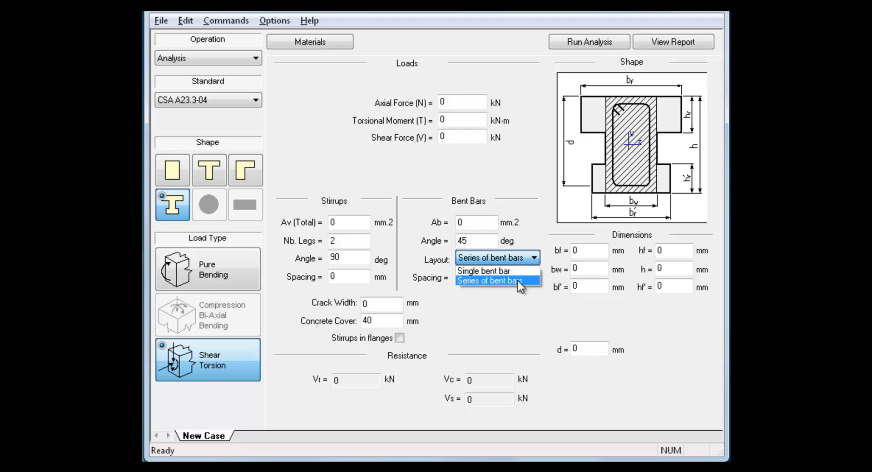
{"action": "left_click", "coordinate": [496, 280]}
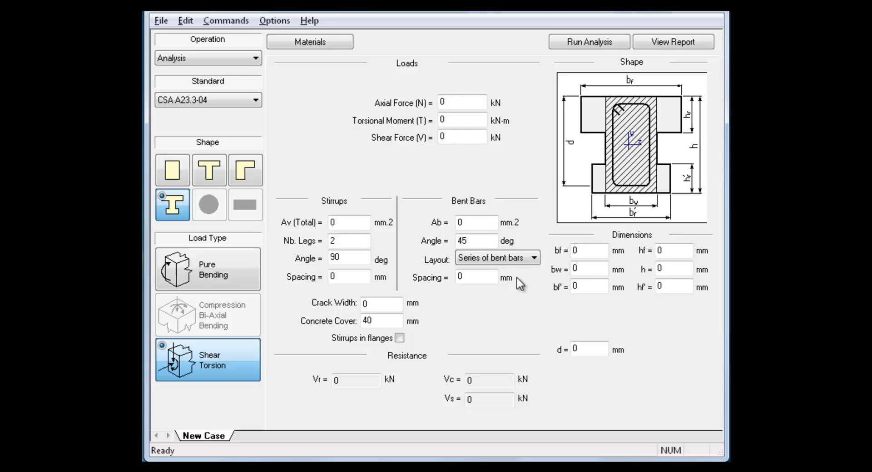
{"action": "left_click", "coordinate": [474, 277]}
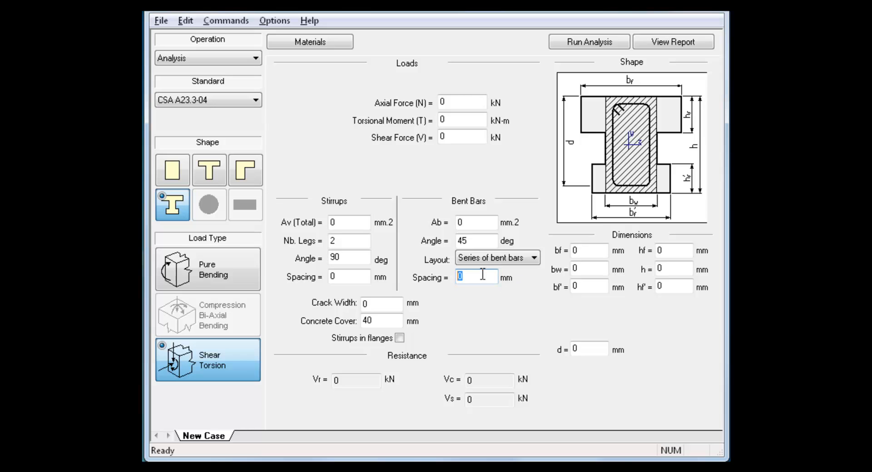
{"action": "mouse_move", "coordinate": [464, 309]}
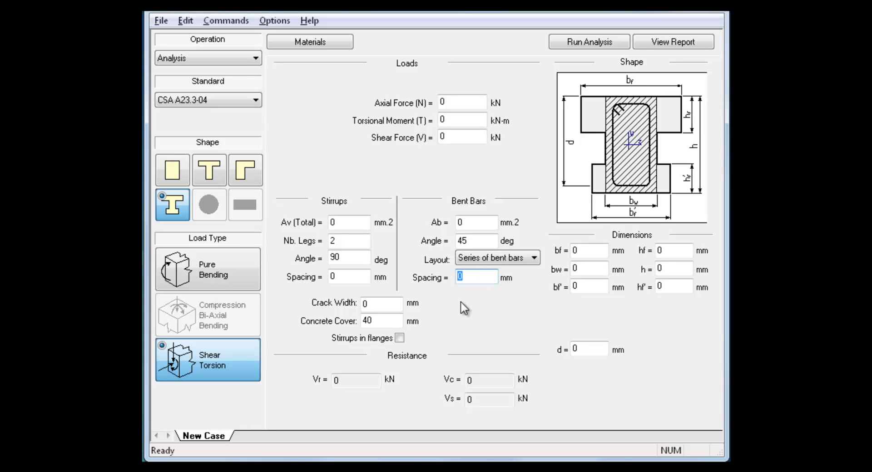
{"action": "mouse_move", "coordinate": [469, 299]}
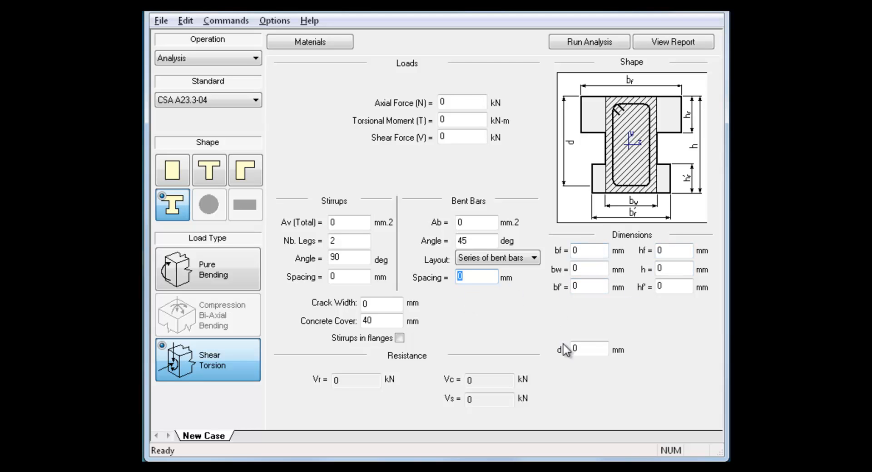
{"action": "mouse_move", "coordinate": [565, 349]}
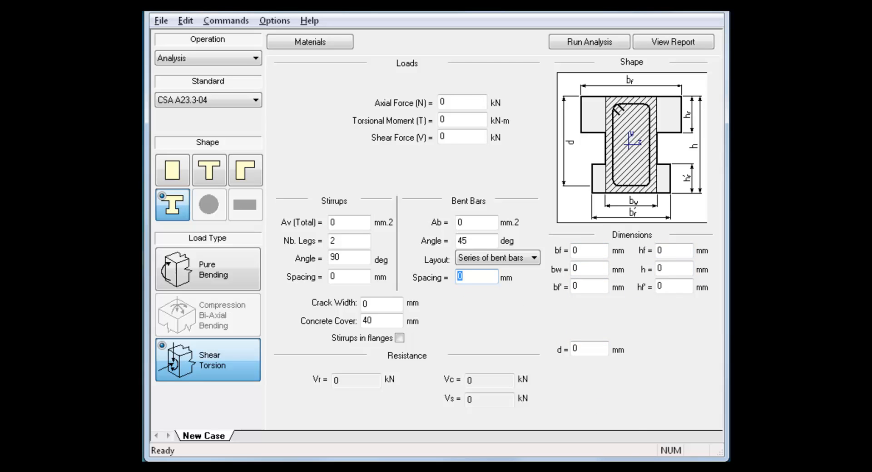